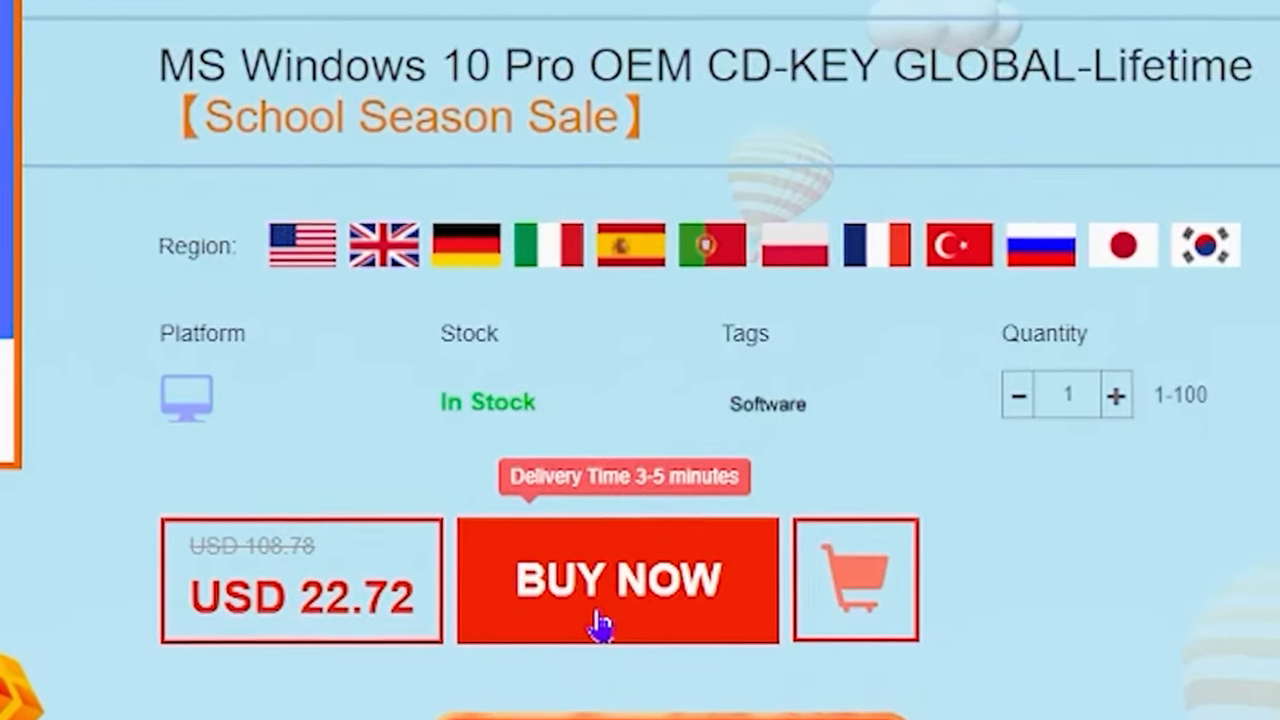
Buy the Windows 10 Pro OEM key with promo code BRAE25 applied.
click(616, 580)
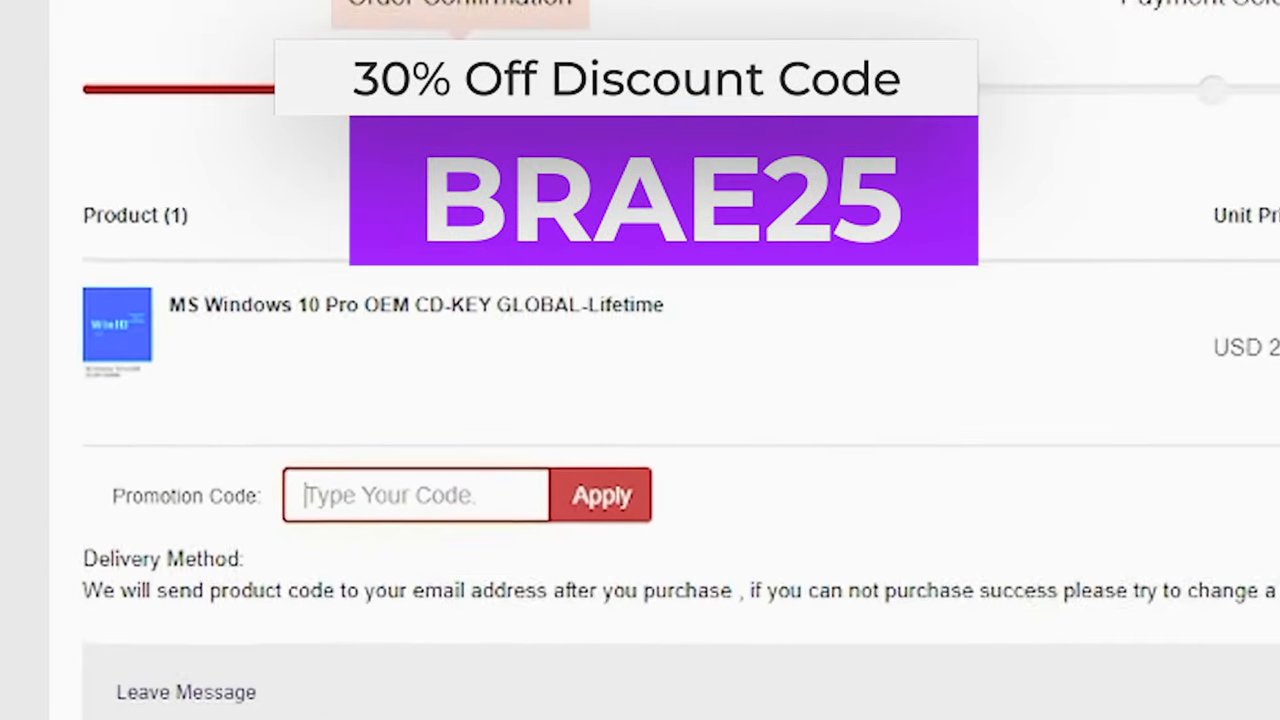
text(BRAE25)
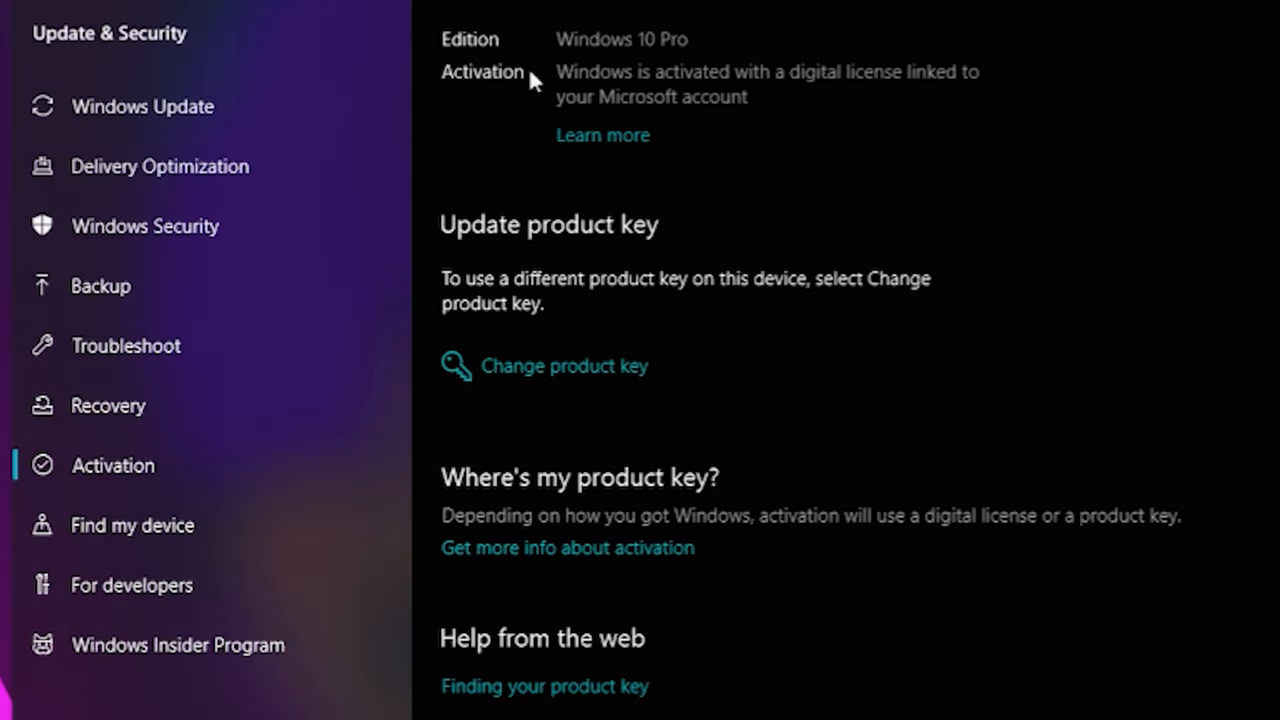
Enter the purchased product key in Settings Activation so Windows shows as activated.
click(564, 364)
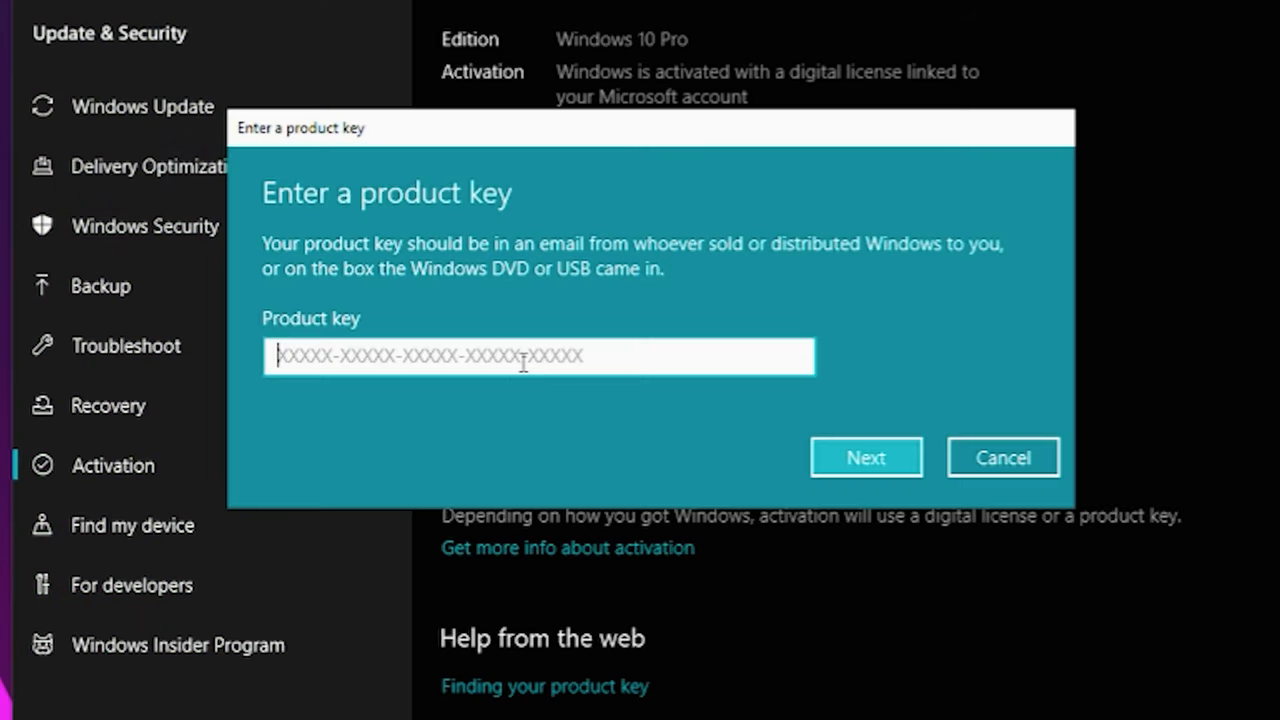
click(866, 456)
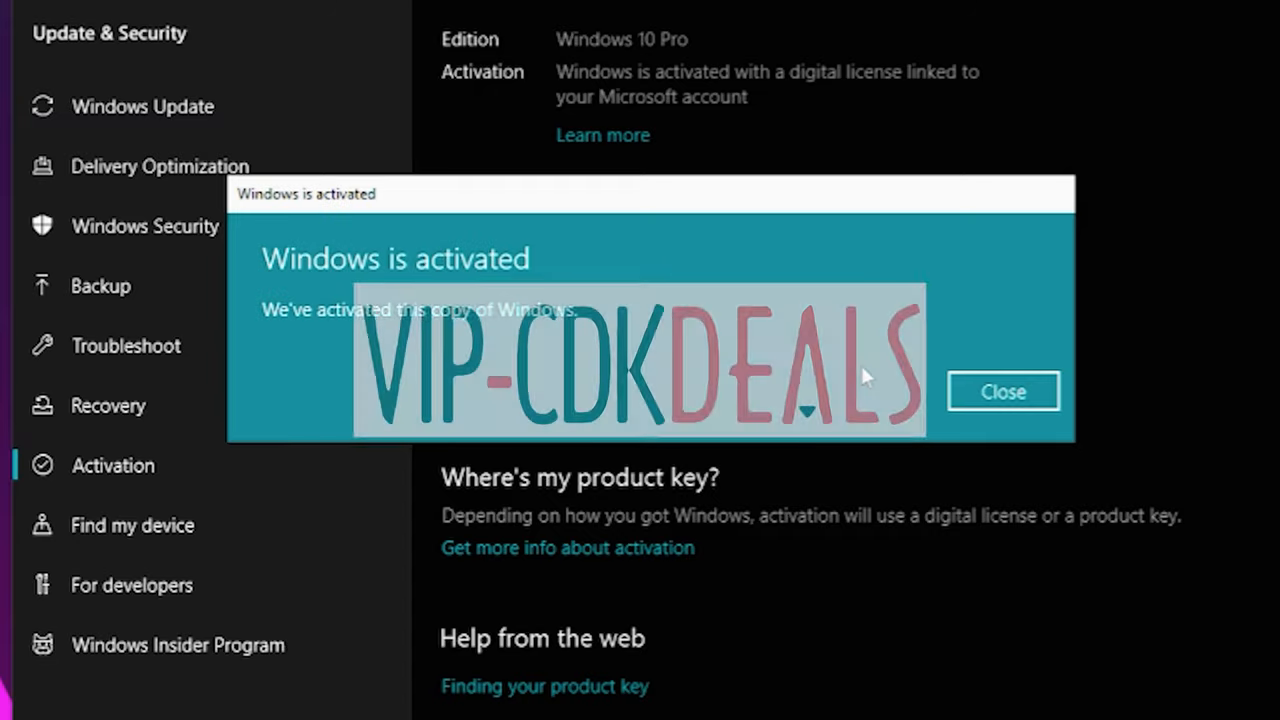